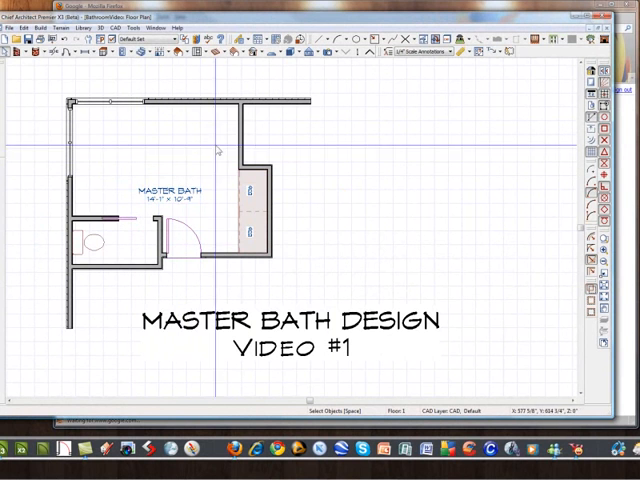
{"action": "mouse_move", "coordinate": [200, 156]}
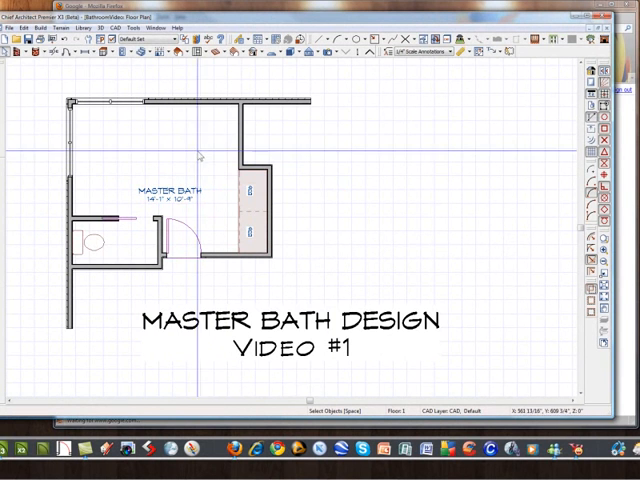
{"action": "mouse_move", "coordinate": [132, 122]}
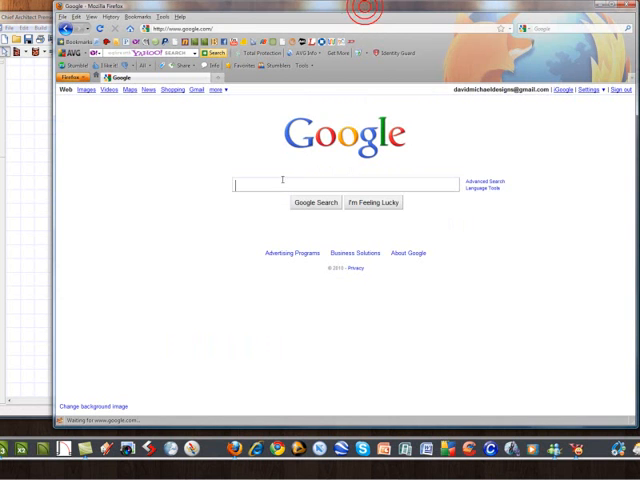
- Search Google for 'kohler' to reach the Kohler home page
{"action": "type", "text": "kohler"}
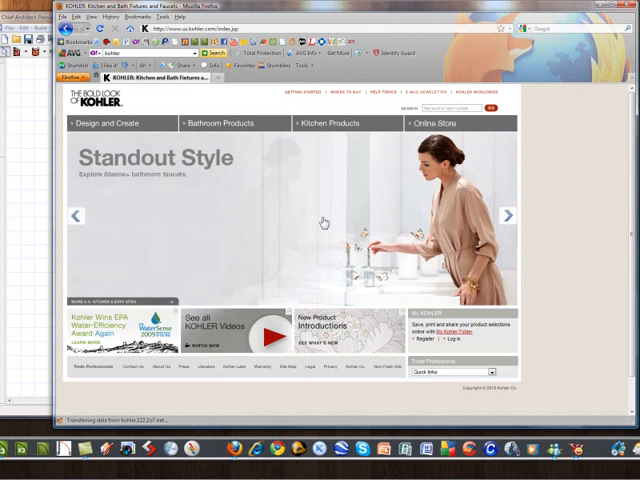
{"action": "mouse_move", "coordinate": [340, 224]}
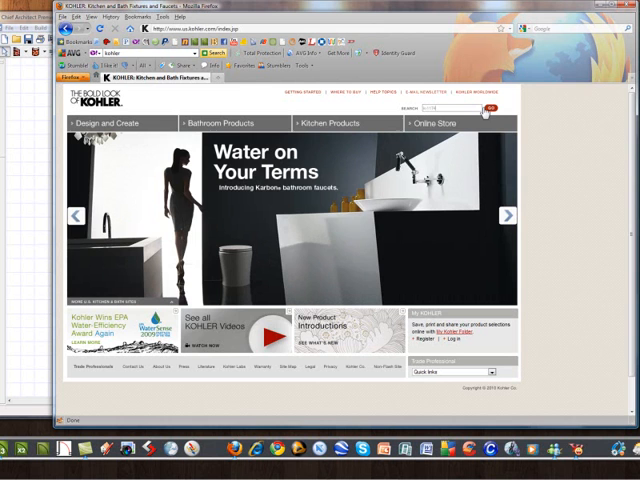
- Locate the rectangular acrylic bathtub under Bathroom Products and download its 3D drawing file
{"action": "left_click", "coordinate": [232, 122]}
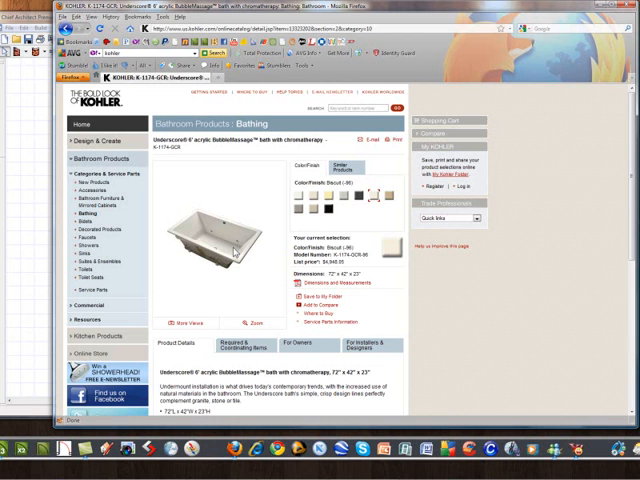
{"action": "mouse_move", "coordinate": [234, 252]}
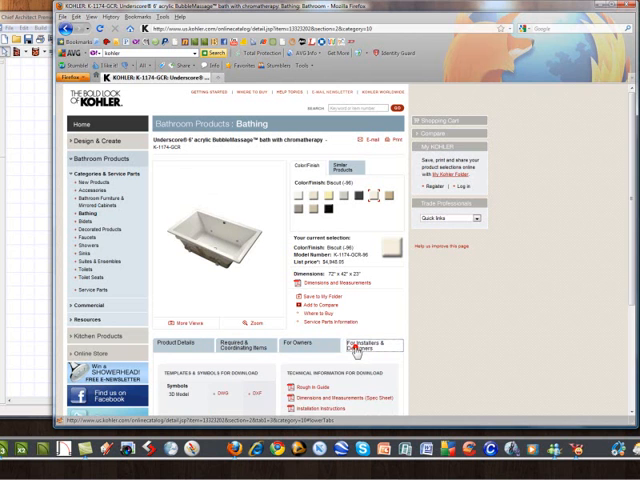
{"action": "scroll", "scroll_direction": "down", "scroll_amount": 3}
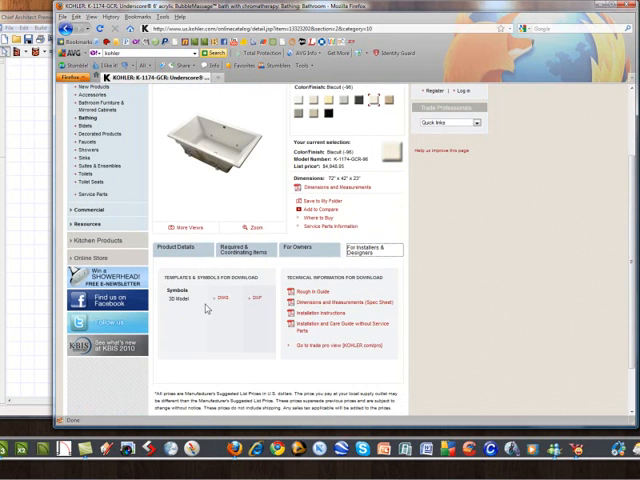
{"action": "left_click", "coordinate": [222, 298]}
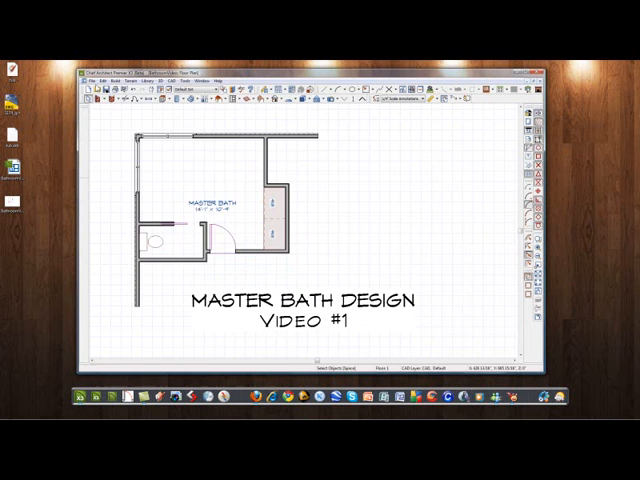
- Import the downloaded Kohler Underscore bathtub file into the master bath plan via File > Import
{"action": "left_click", "coordinate": [90, 80]}
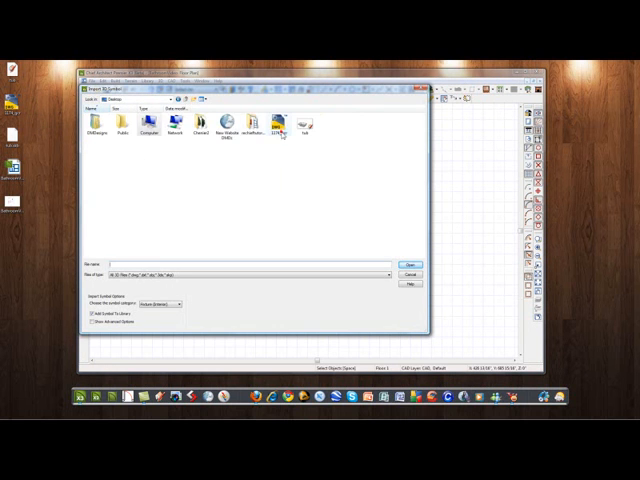
{"action": "left_click", "coordinate": [276, 122]}
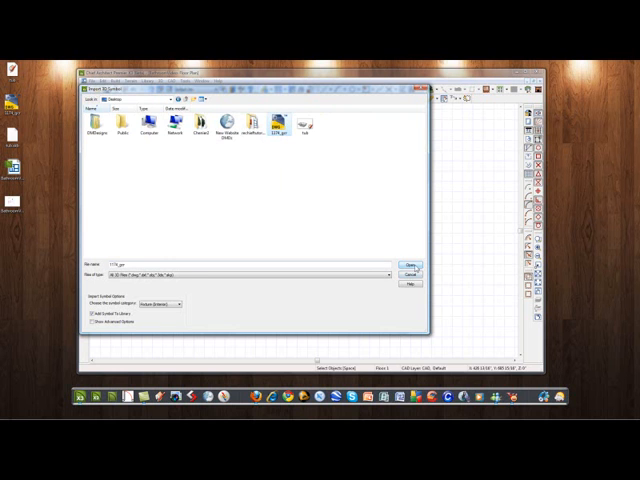
{"action": "left_click", "coordinate": [408, 252]}
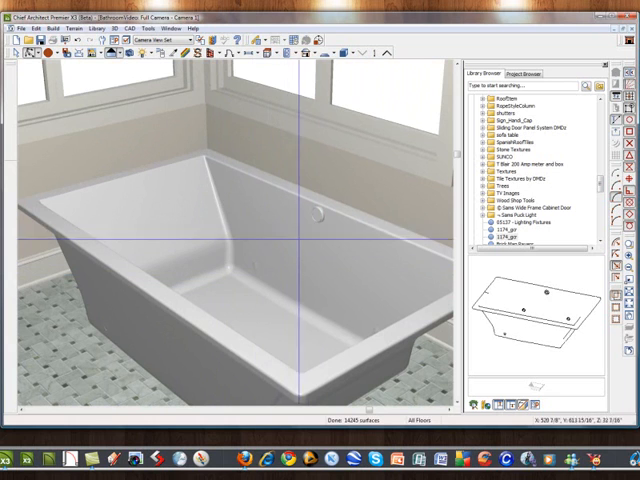
{"action": "mouse_move", "coordinate": [308, 232]}
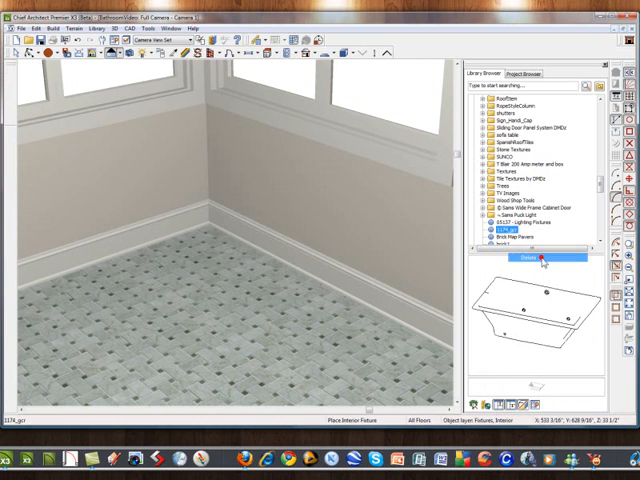
- Remove the imported tub symbol via the Library Browser and launch SketchUp with an empty model
{"action": "left_click", "coordinate": [528, 258]}
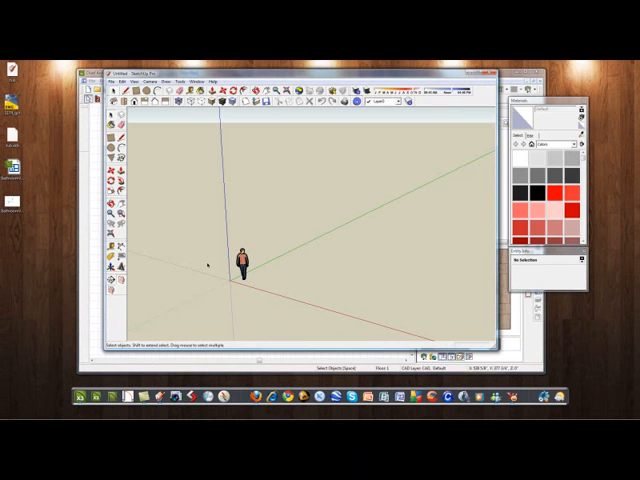
- Delete the default figure and import the downloaded DWG bathtub file into the empty scene
{"action": "left_click", "coordinate": [242, 260]}
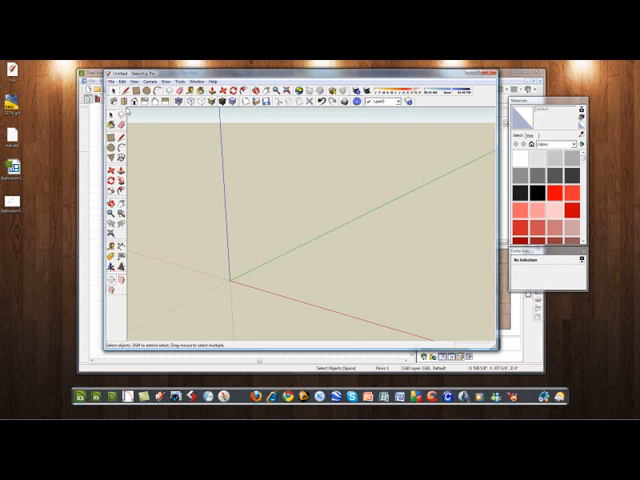
{"action": "left_click", "coordinate": [120, 80]}
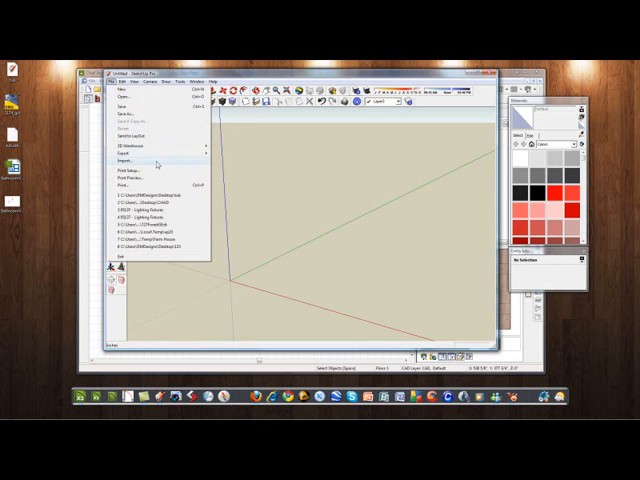
{"action": "left_click", "coordinate": [136, 164]}
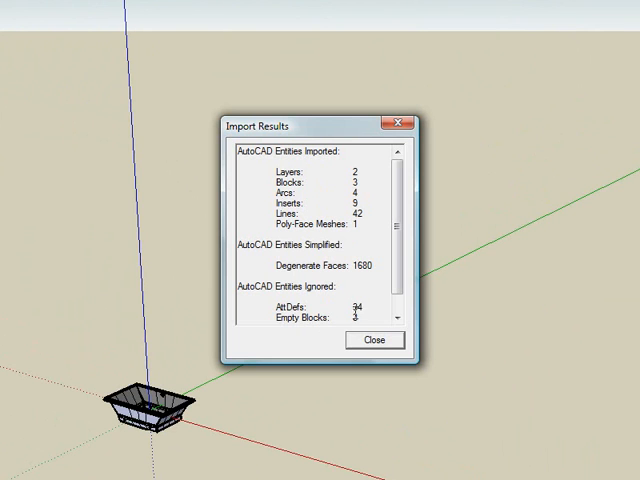
{"action": "mouse_move", "coordinate": [210, 430]}
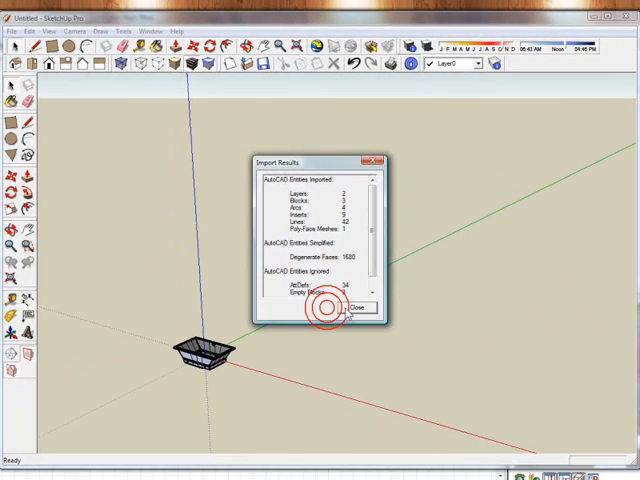
- Dismiss the import summary and orbit onto the tub to paint it grey
{"action": "left_click", "coordinate": [360, 308]}
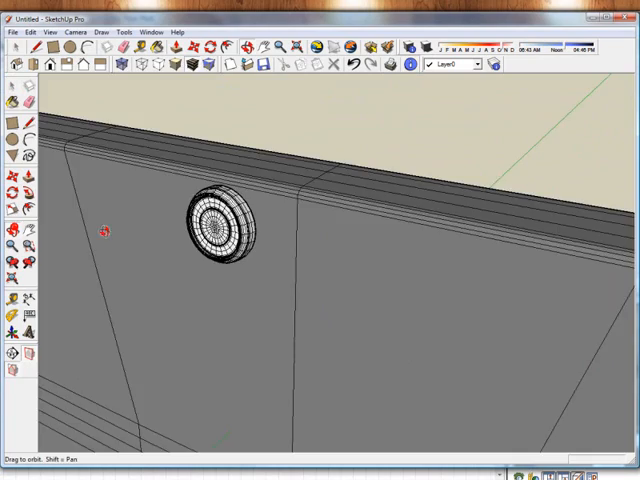
{"action": "left_click_drag", "start_coordinate": [104, 230], "coordinate": [424, 210]}
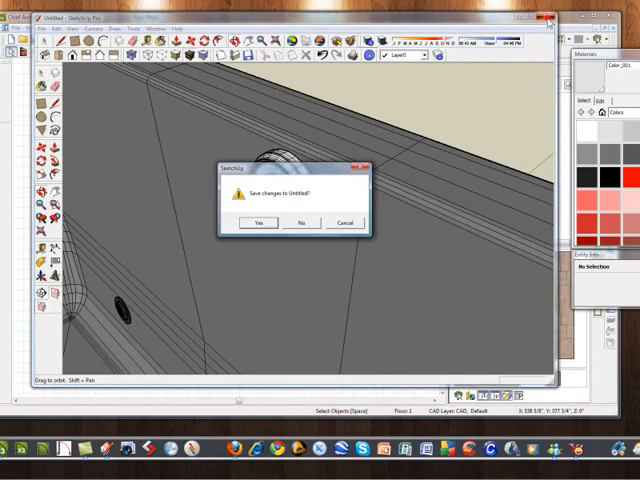
- Answer the save-changes prompt, close SketchUp and return to the Chief Architect floor plan
{"action": "left_click", "coordinate": [300, 222]}
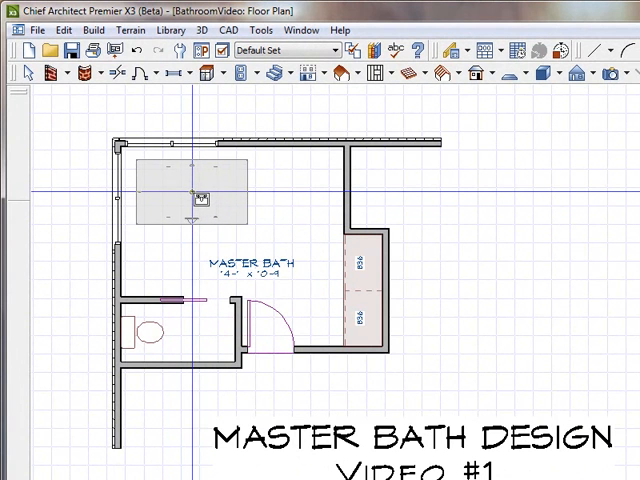
- Open the tub's material selection and show the Generic Colors swatches under Materials > Colors
{"action": "left_click", "coordinate": [200, 196]}
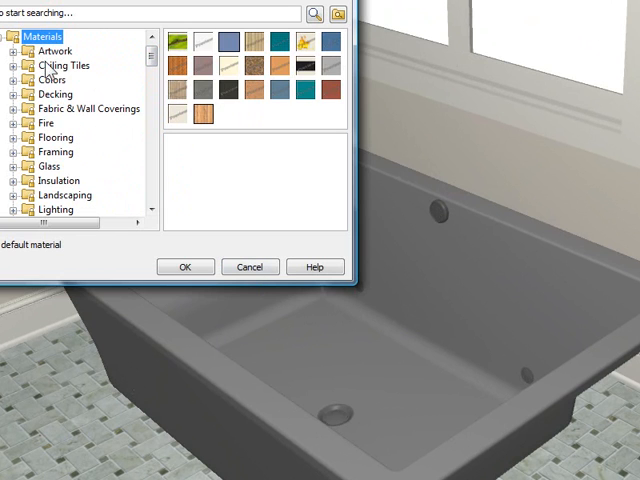
{"action": "left_click", "coordinate": [52, 80]}
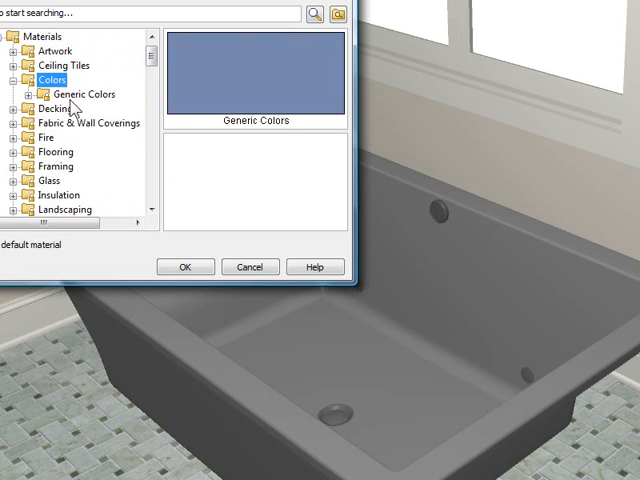
{"action": "left_click", "coordinate": [80, 94]}
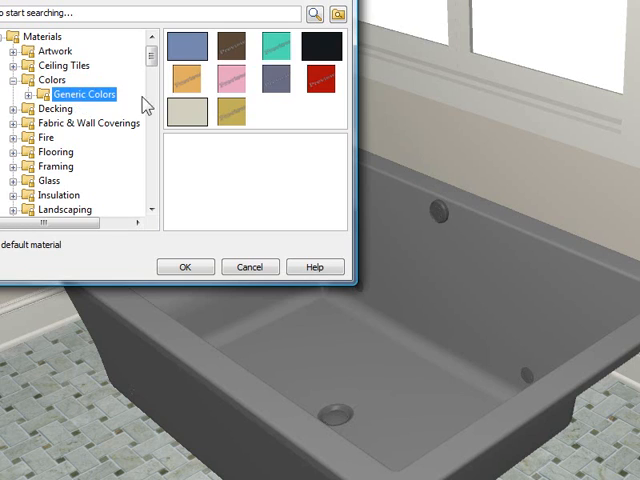